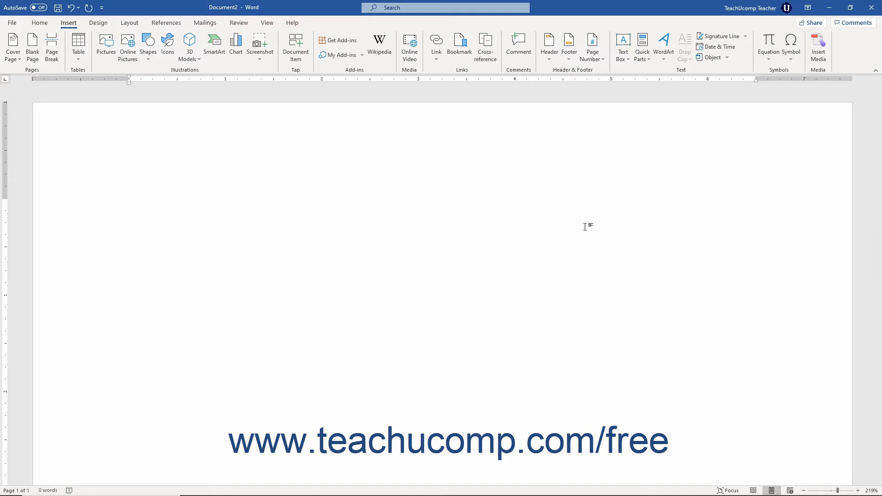
# Place the insertion point in the blank document with the Insert tab showing
pyautogui.click(128, 208)
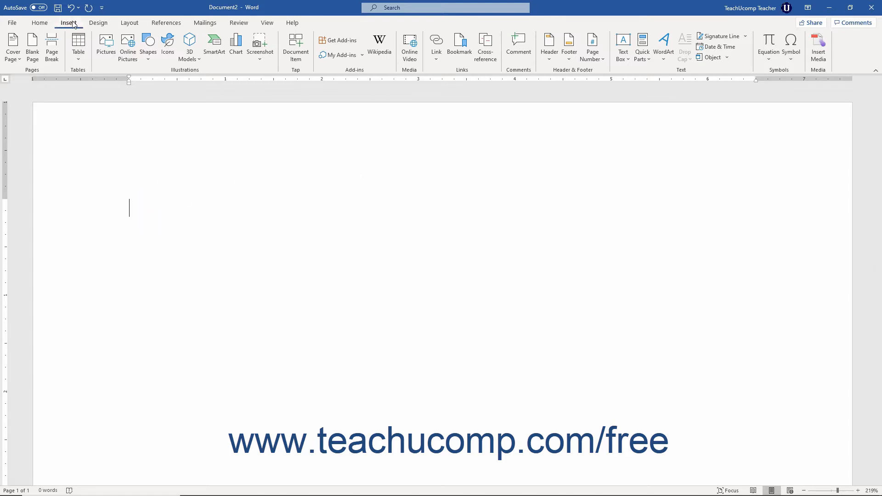
pyautogui.moveTo(791, 69)
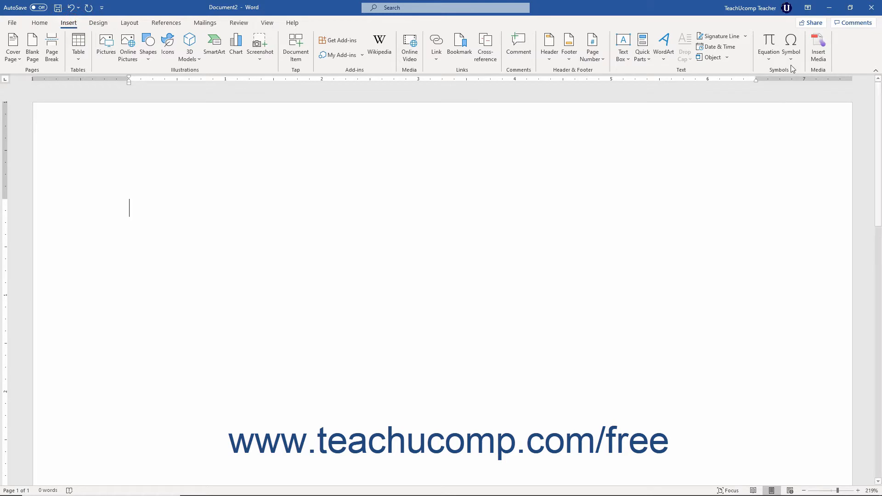
pyautogui.moveTo(791, 50)
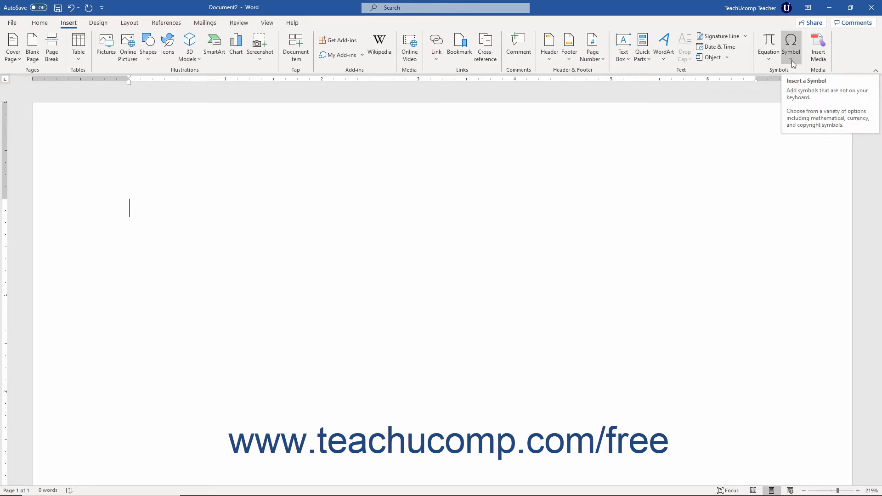
# Show the Symbol drop-down gallery of common characters from the Insert ribbon
pyautogui.click(791, 46)
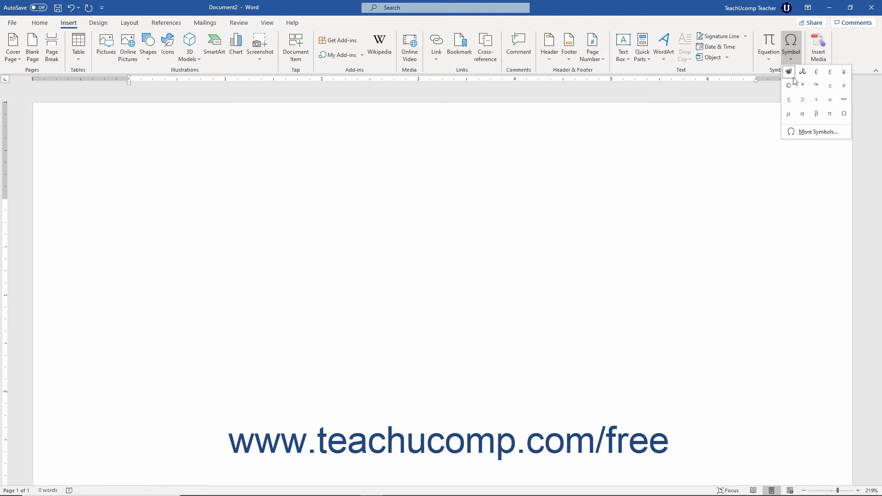
pyautogui.moveTo(819, 132)
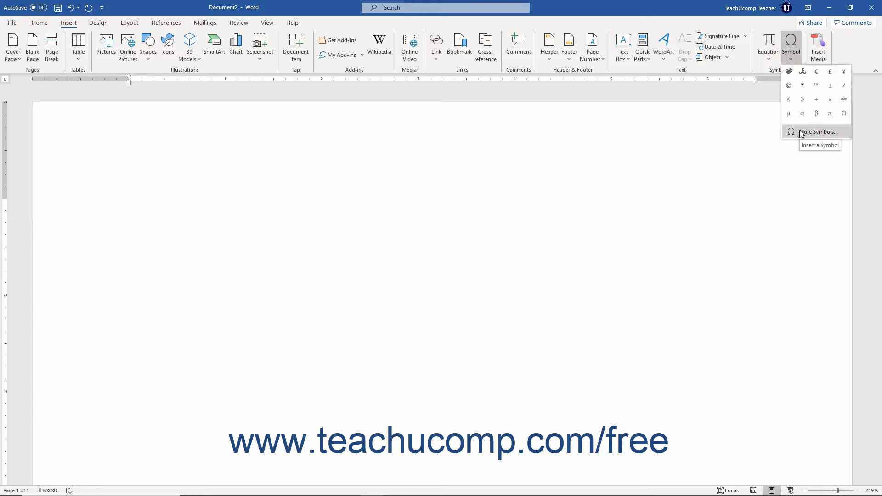
pyautogui.moveTo(816, 100)
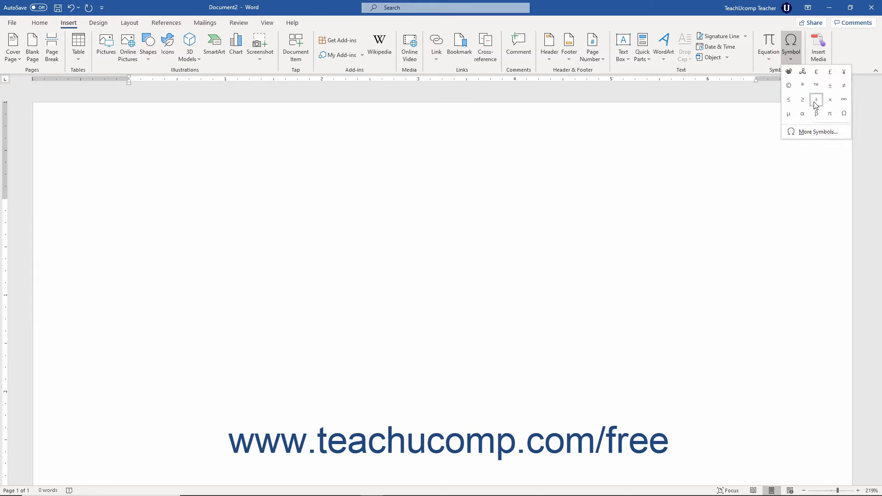
pyautogui.moveTo(816, 100)
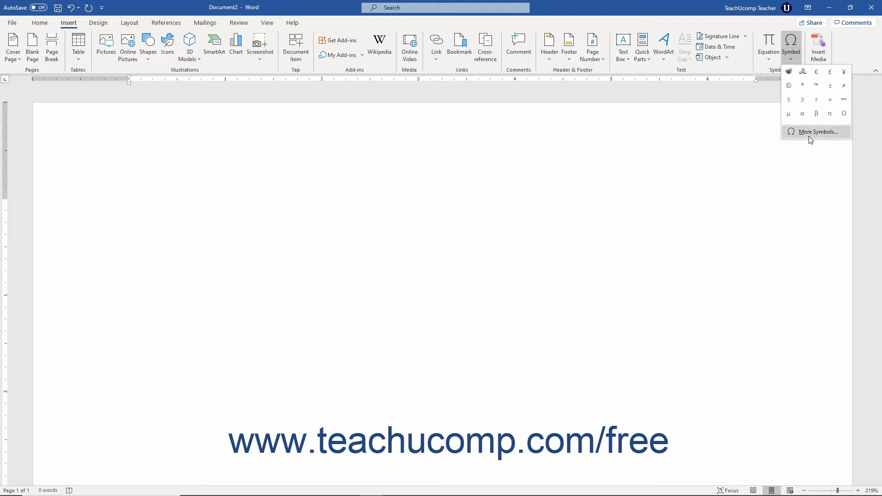
# Bring up the full Symbol dialog, glance at Special Characters, and switch the font to Webdings
pyautogui.click(818, 131)
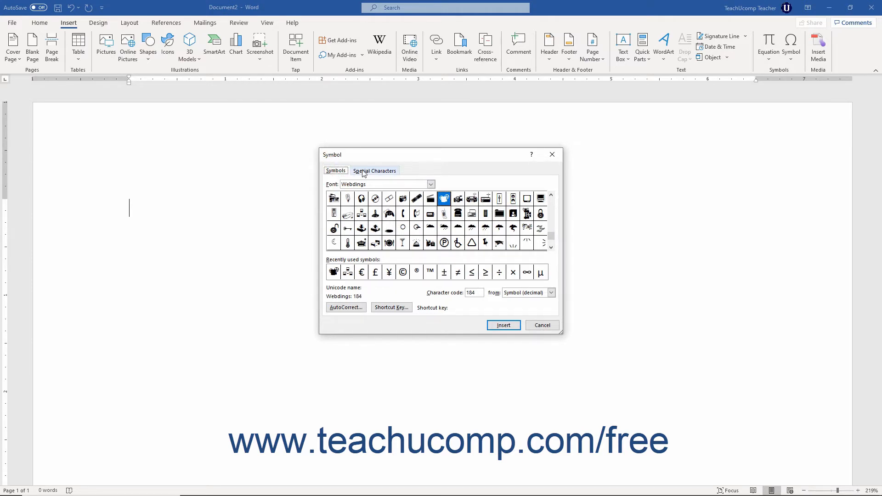
pyautogui.click(374, 171)
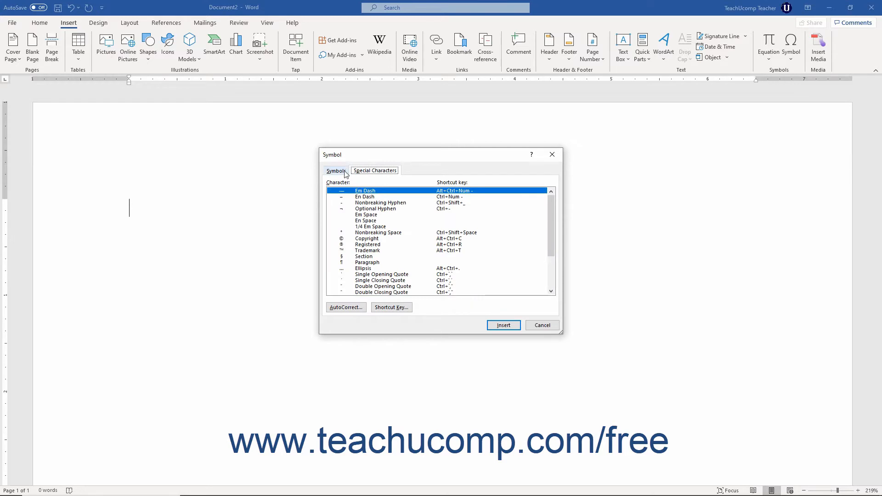
pyautogui.click(335, 171)
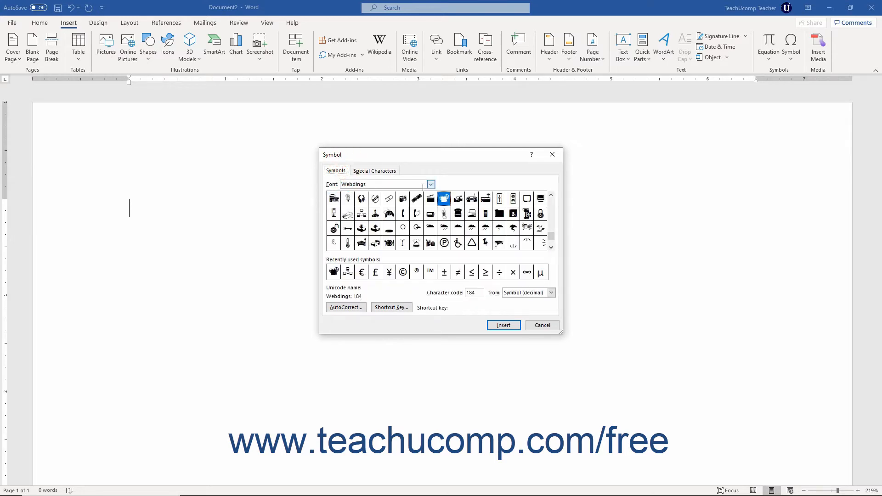
pyautogui.click(430, 184)
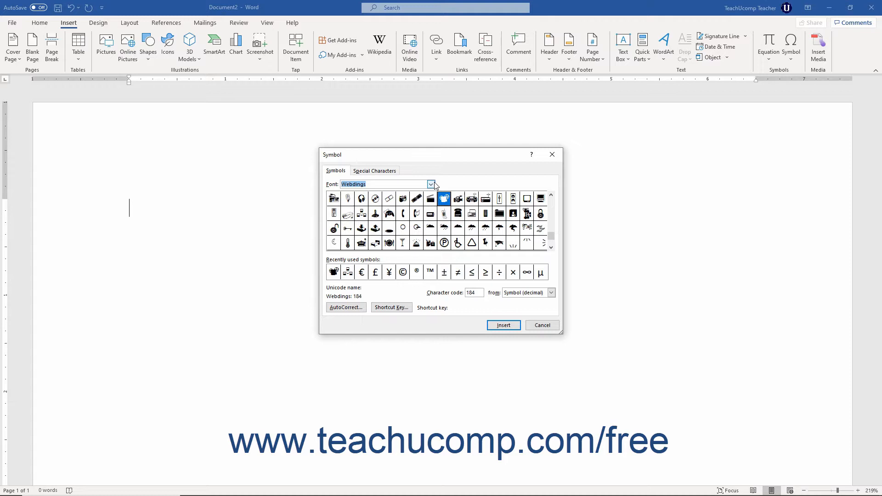
pyautogui.moveTo(421, 224)
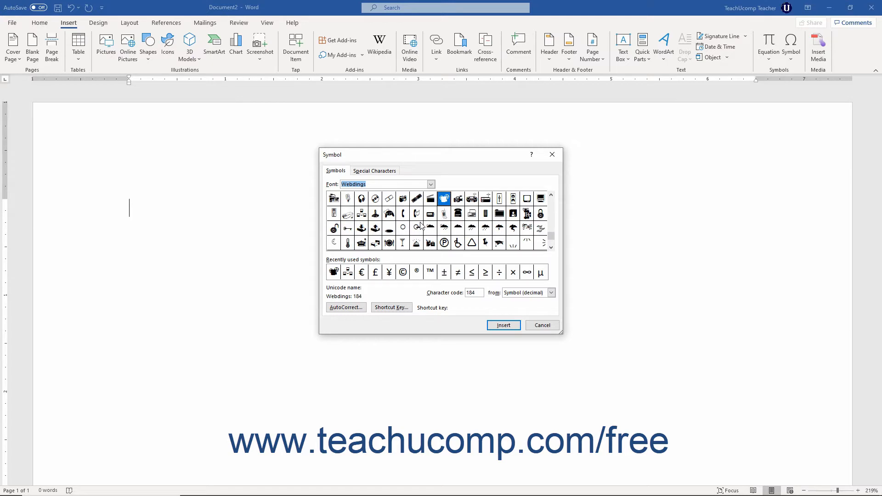
# Browse Webdings and recent symbols, change the character-code base, and select the circled P
pyautogui.click(417, 228)
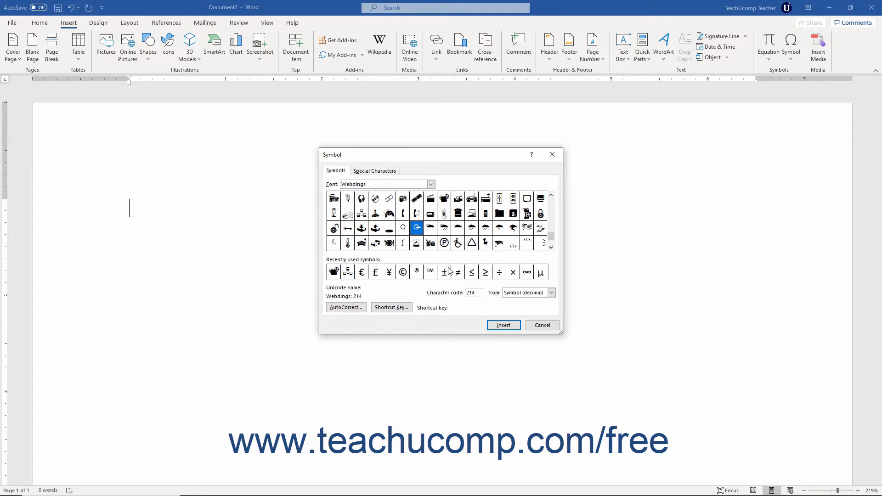
pyautogui.click(431, 272)
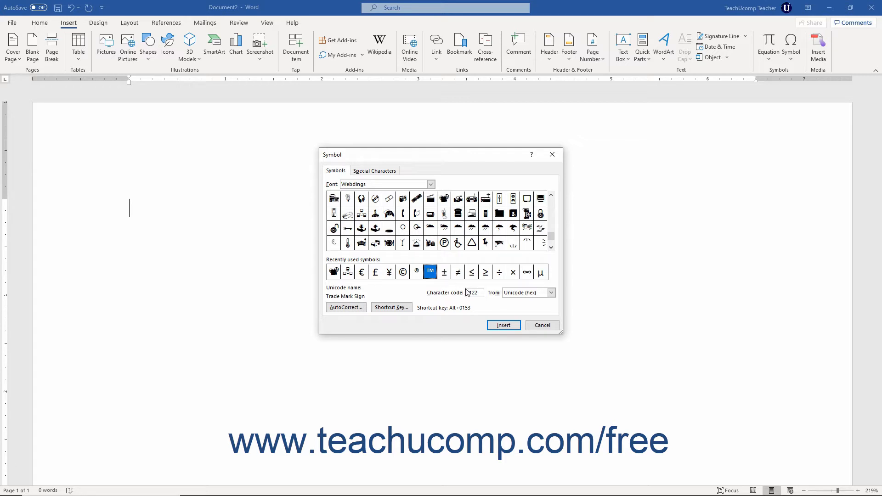
pyautogui.click(416, 228)
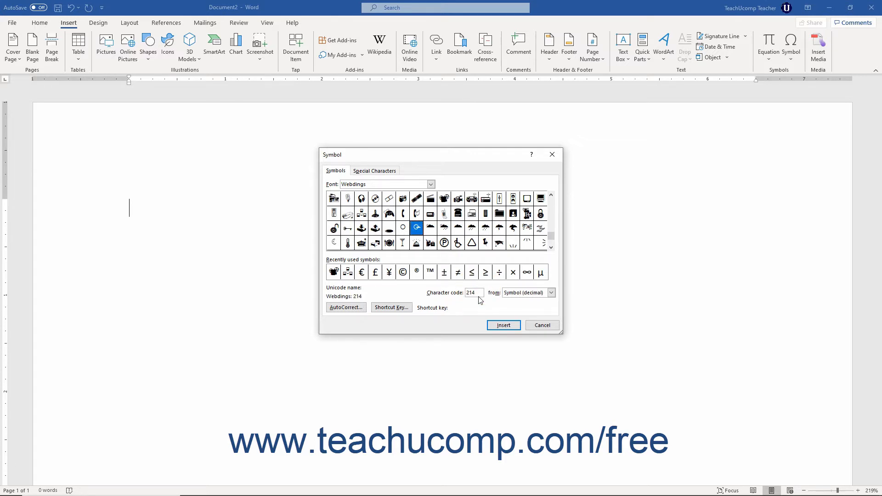
pyautogui.moveTo(497, 298)
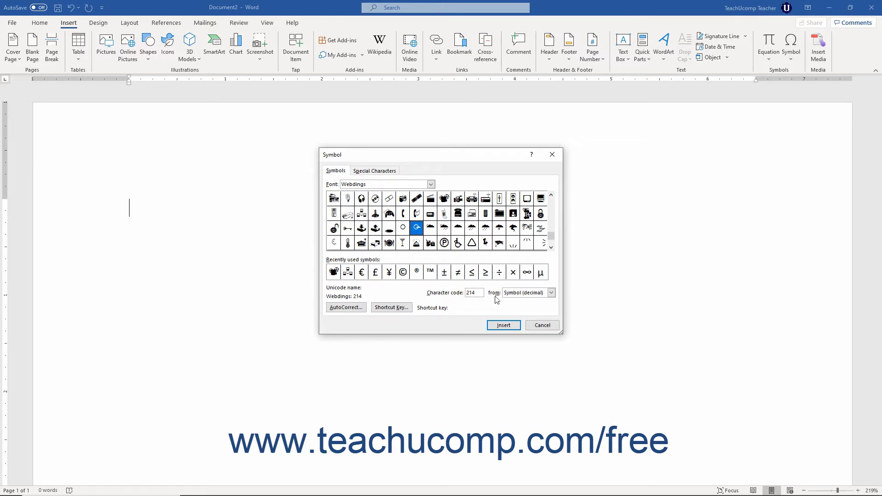
pyautogui.click(550, 293)
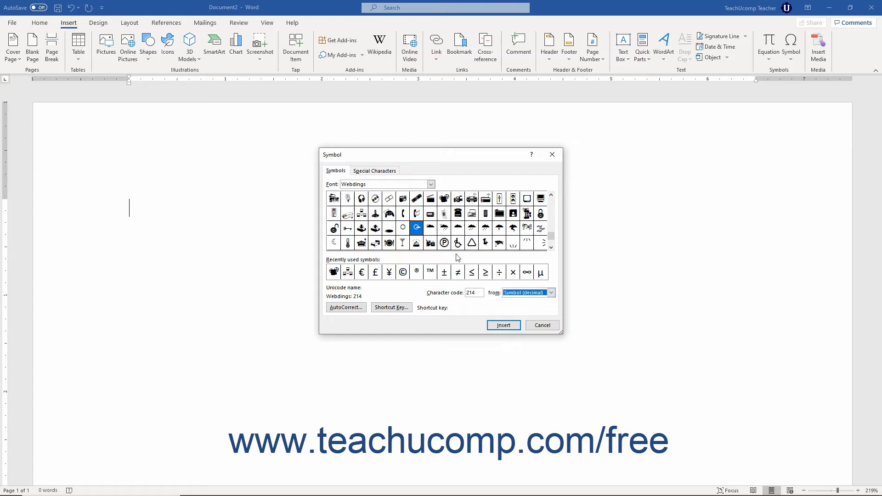
pyautogui.click(445, 243)
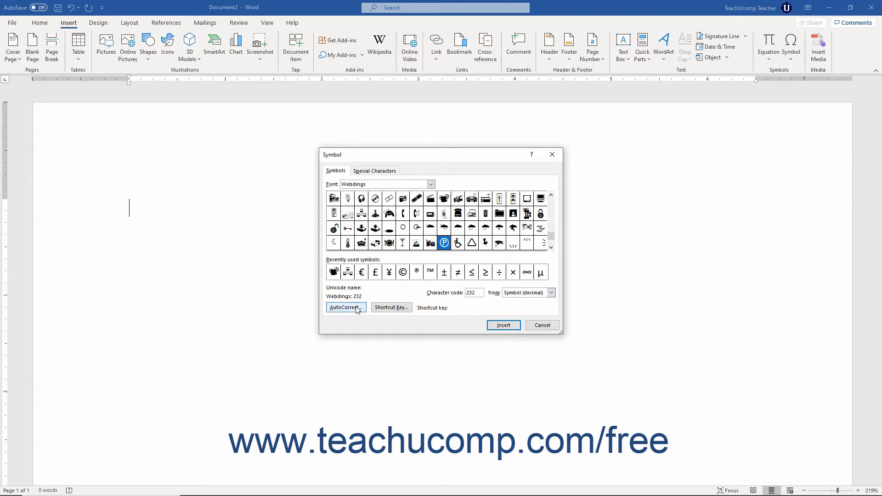
# View the AutoCorrect options for the circled P symbol and close them with OK
pyautogui.click(345, 307)
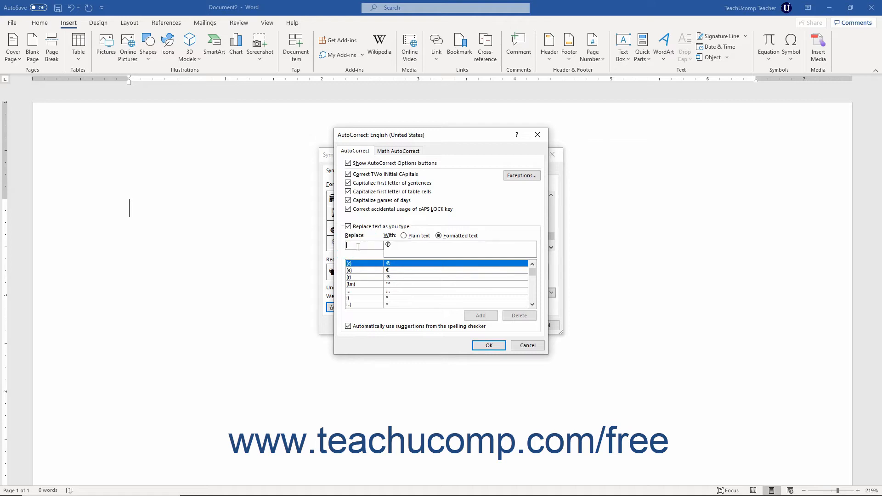
pyautogui.moveTo(387, 271)
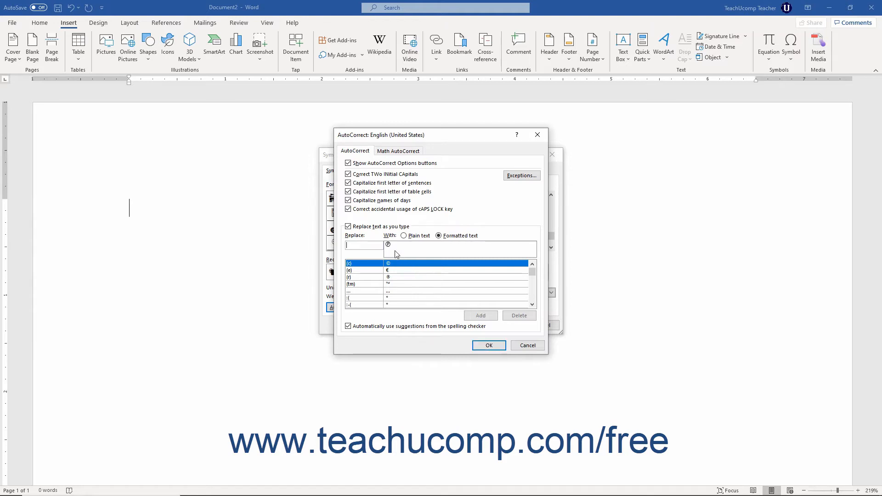
pyautogui.click(527, 346)
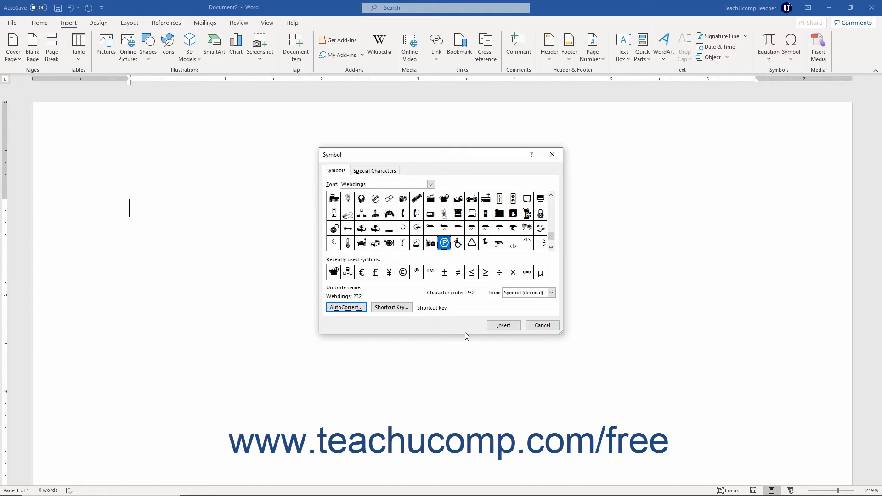
pyautogui.moveTo(391, 308)
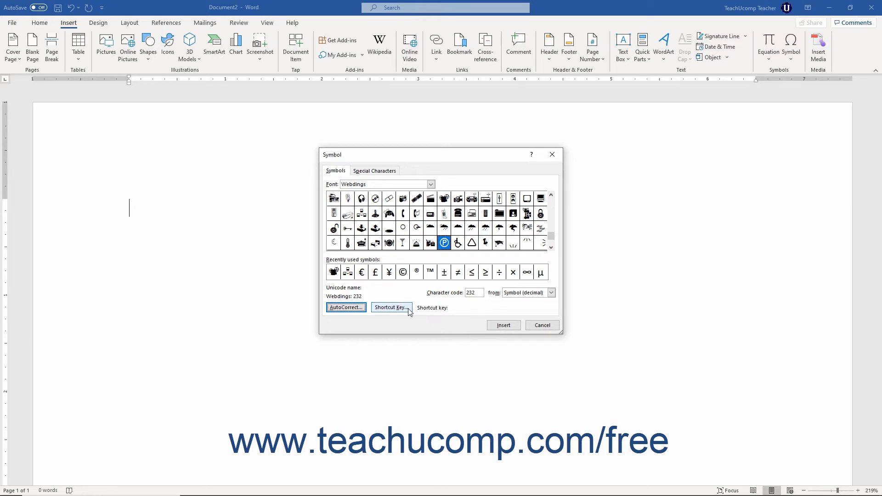
# In Customize Keyboard, try Alt+Shift+P, then enter the unassigned Alt+Ctrl+Shift+P for the symbol
pyautogui.click(390, 308)
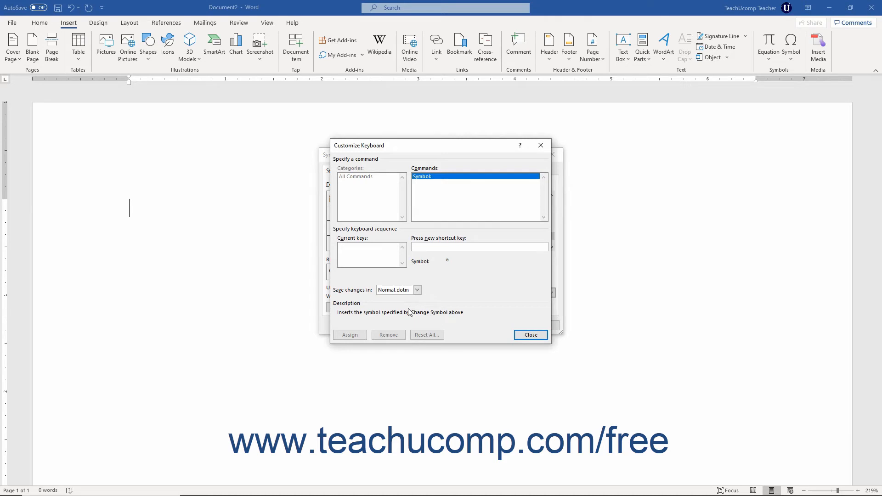
pyautogui.click(478, 246)
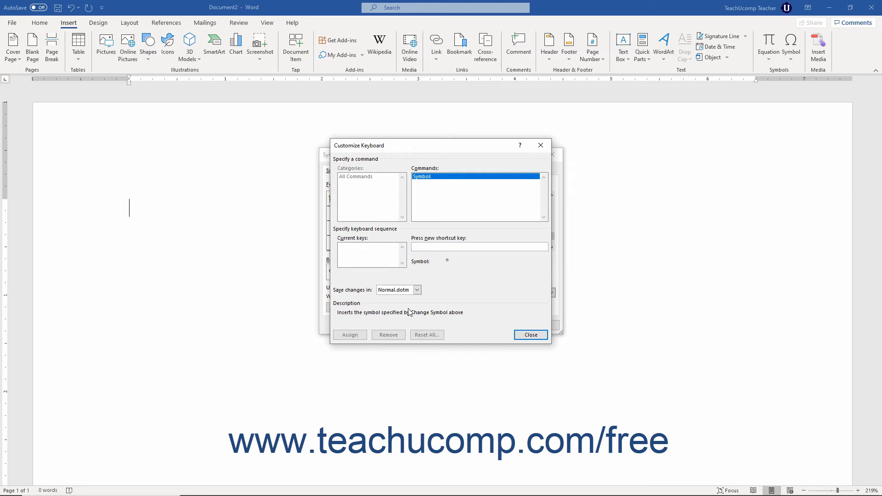
pyautogui.write('Alt+Shift+P')
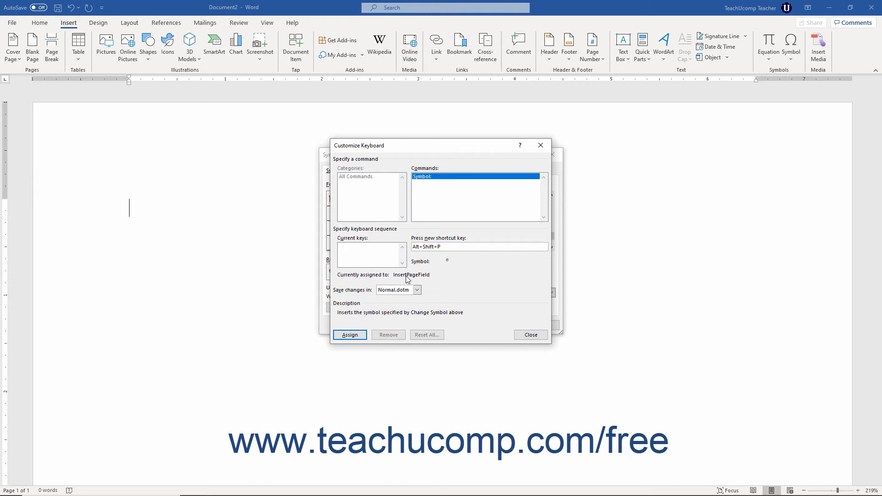
pyautogui.moveTo(395, 280)
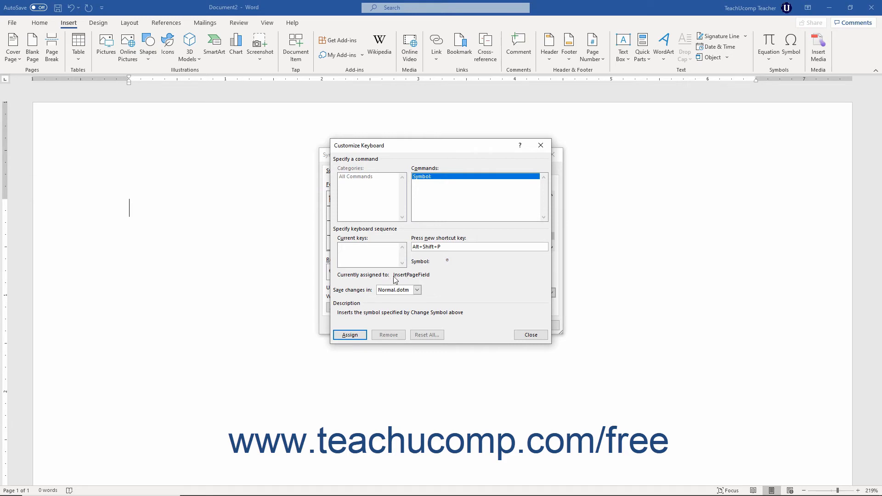
pyautogui.moveTo(416, 281)
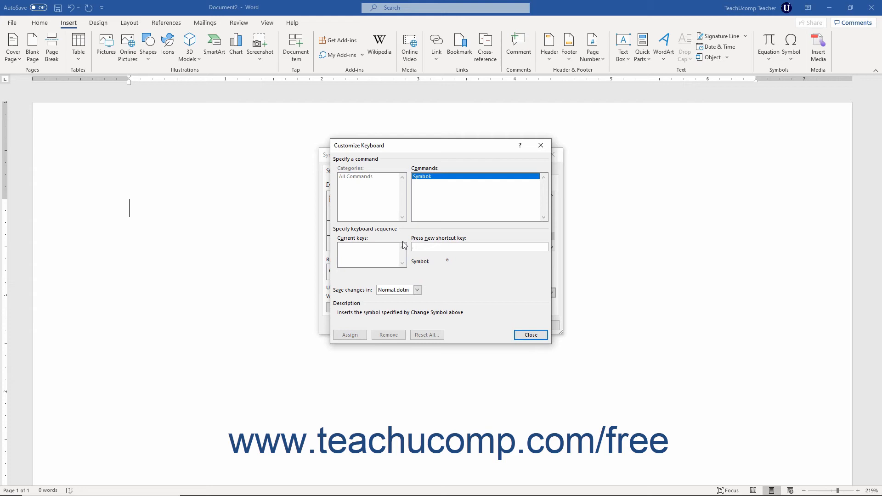
pyautogui.write('Alt+Ctrl+Shift+P')
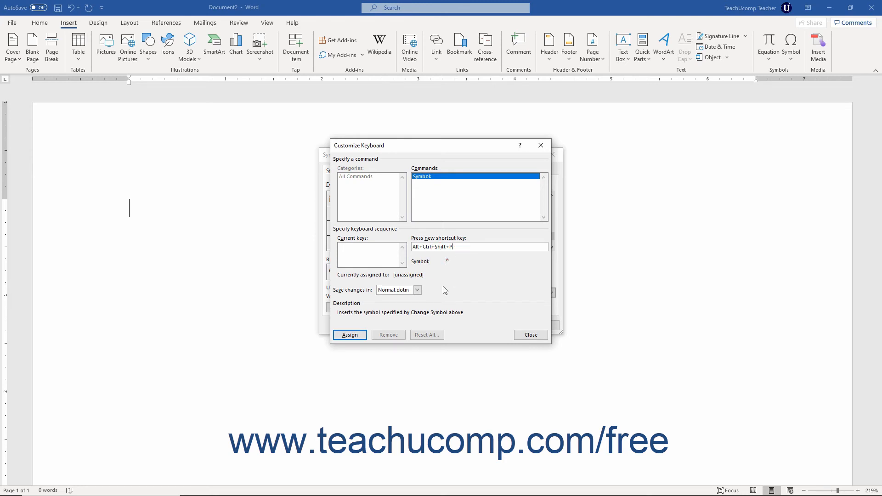
pyautogui.moveTo(453, 297)
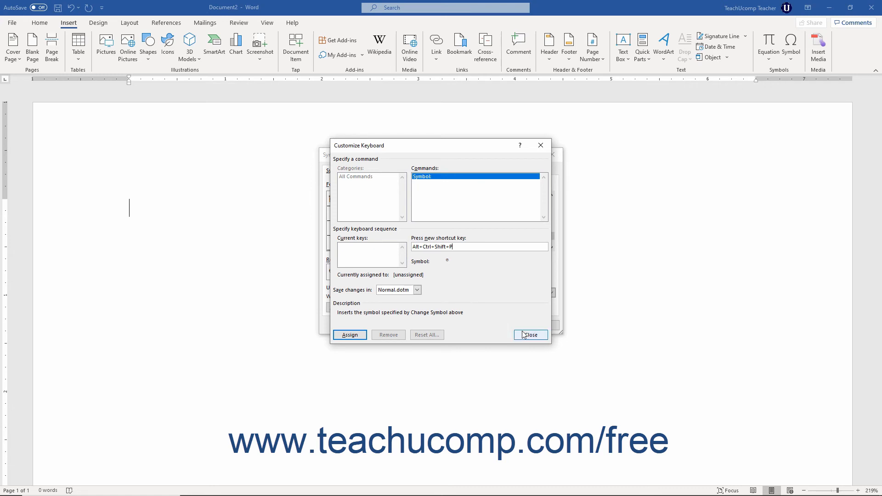
# Leave keyboard customization, insert the Copyright special character into the document, and close the dialog
pyautogui.click(529, 335)
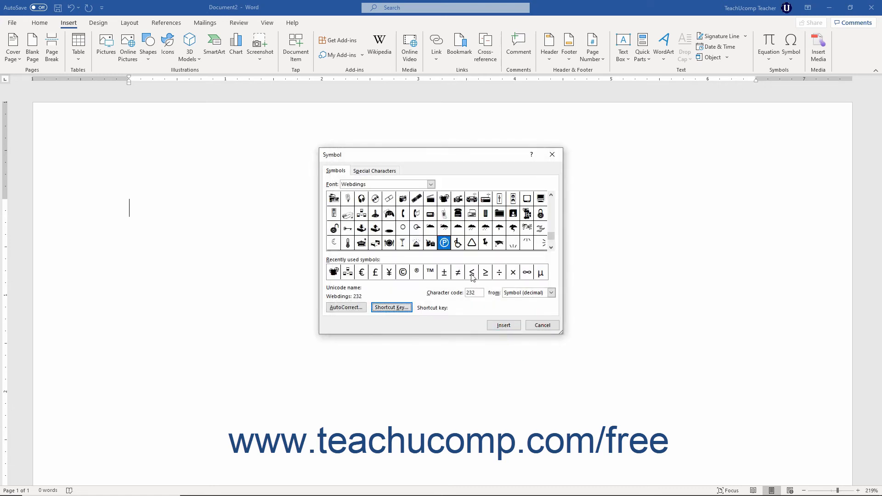
pyautogui.moveTo(374, 170)
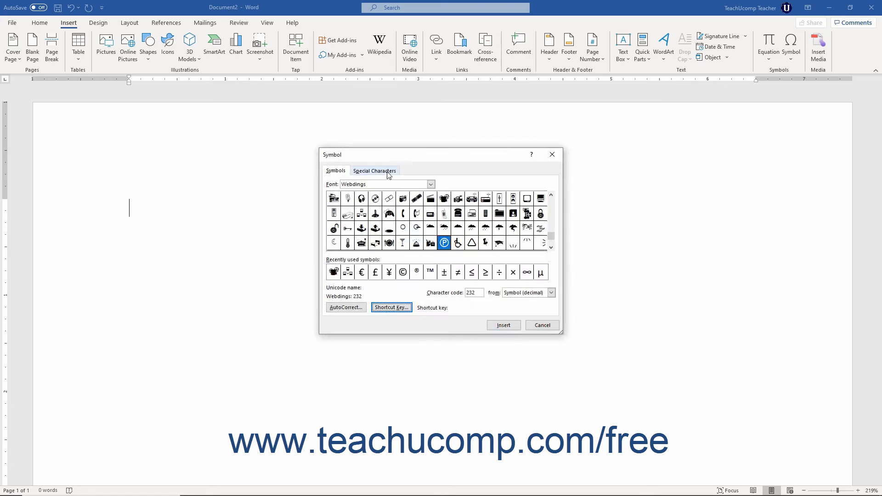
pyautogui.click(374, 170)
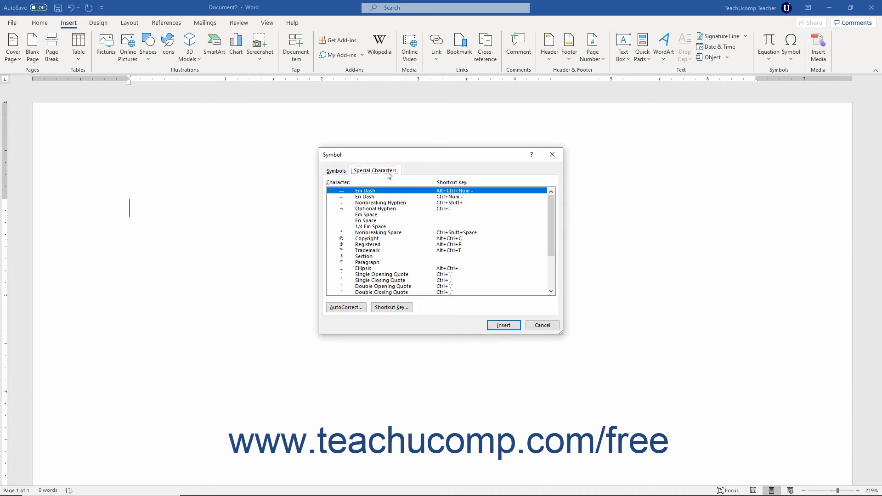
pyautogui.moveTo(393, 179)
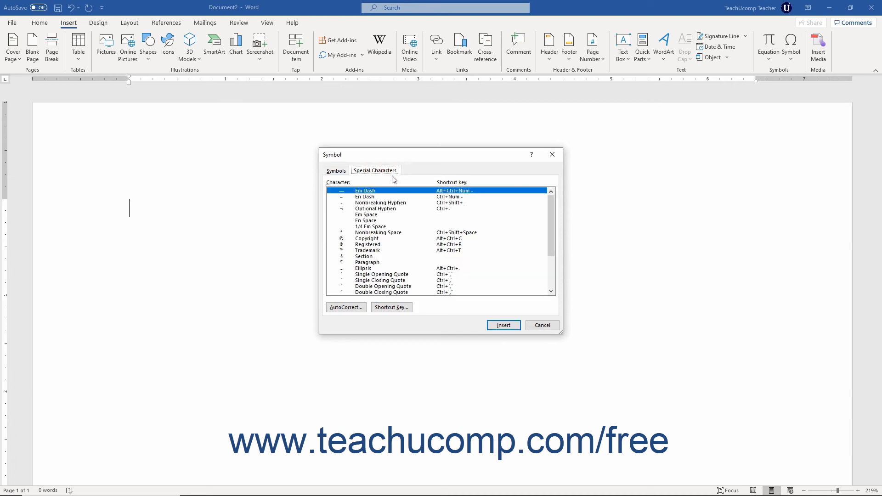
pyautogui.click(366, 238)
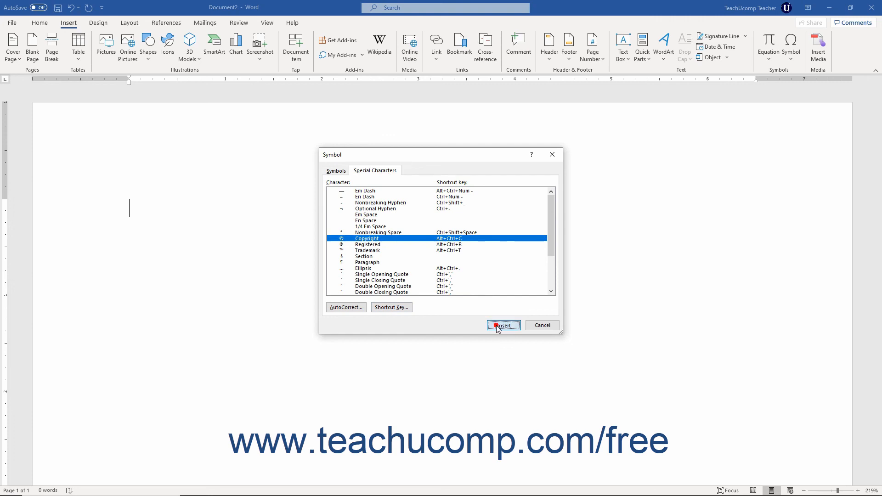
pyautogui.click(503, 325)
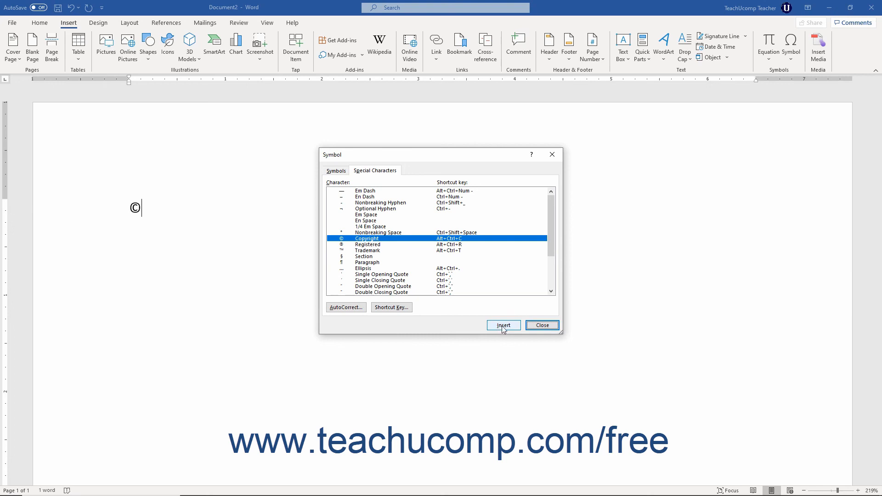
pyautogui.click(542, 325)
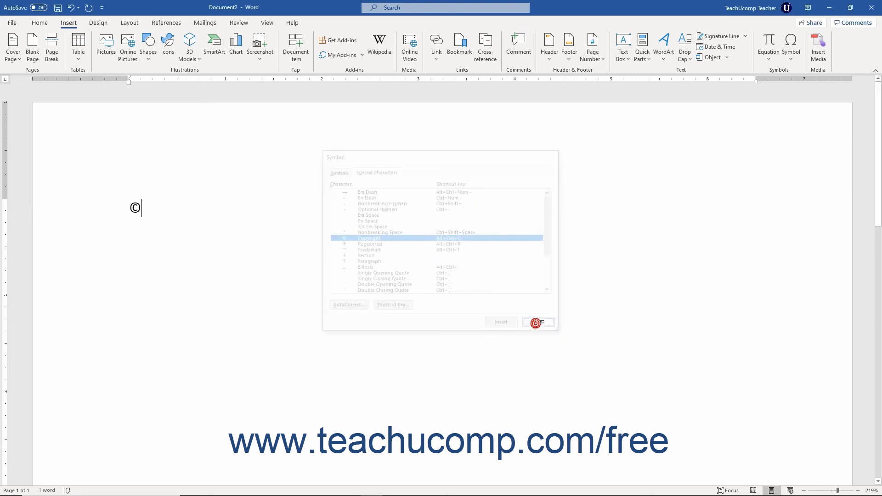